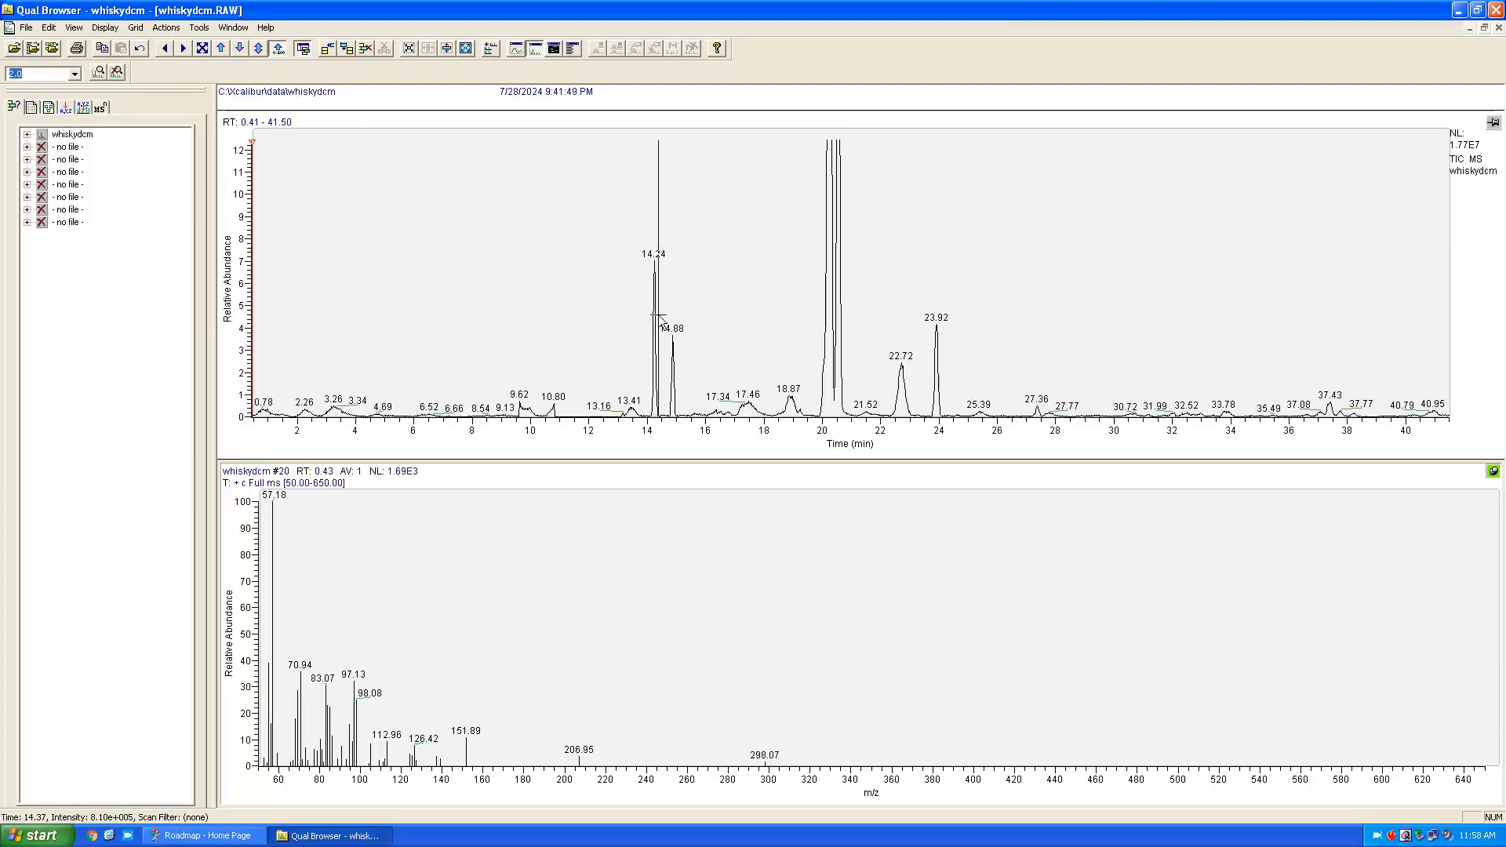
- Inspect the mass spectra of the TIC peaks at 14.24, 14.88 and 17.46 min
click(652, 315)
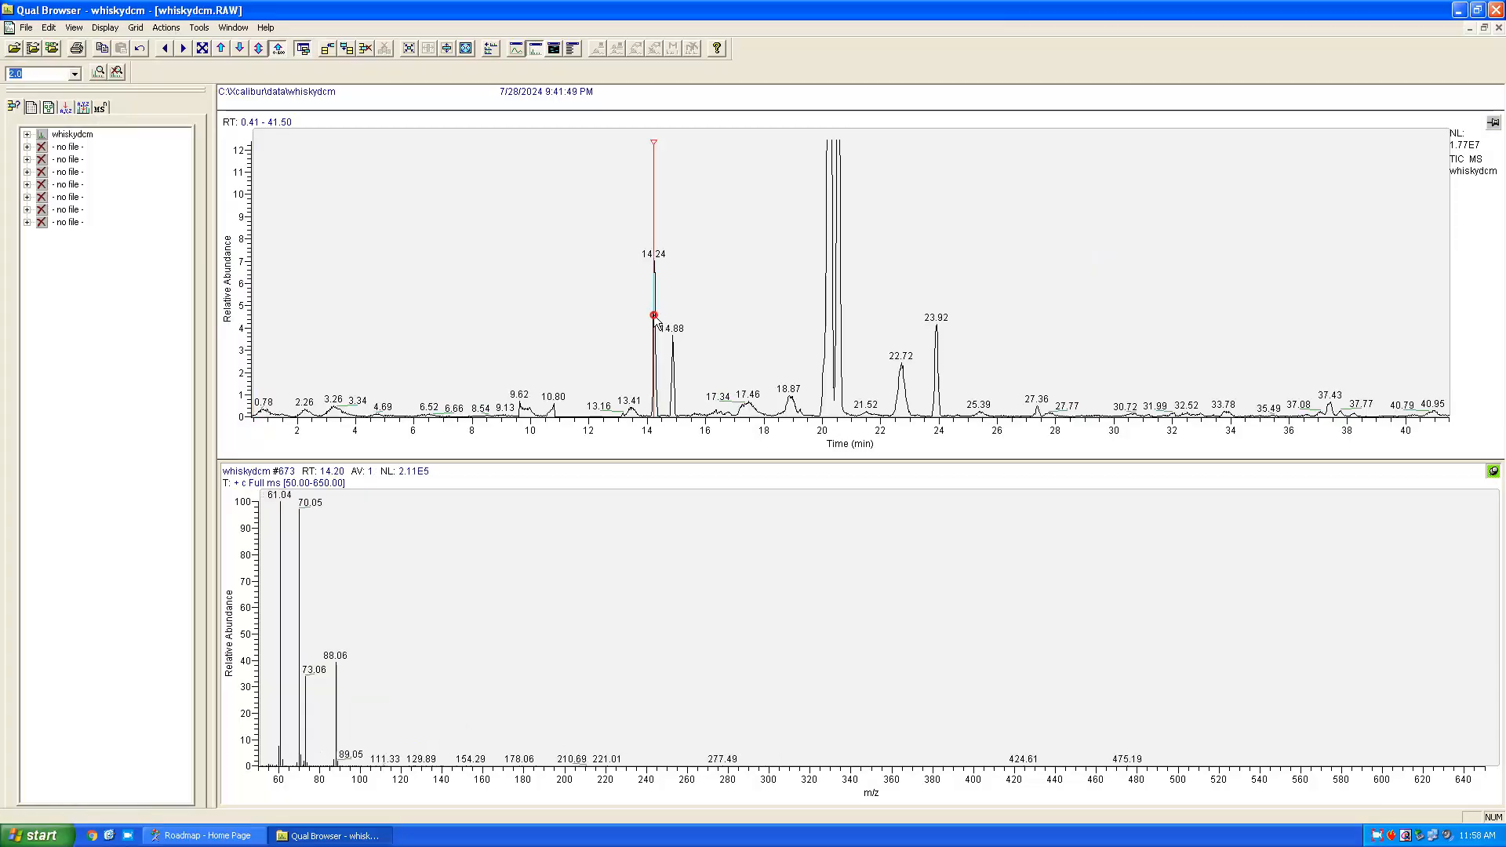
click(675, 356)
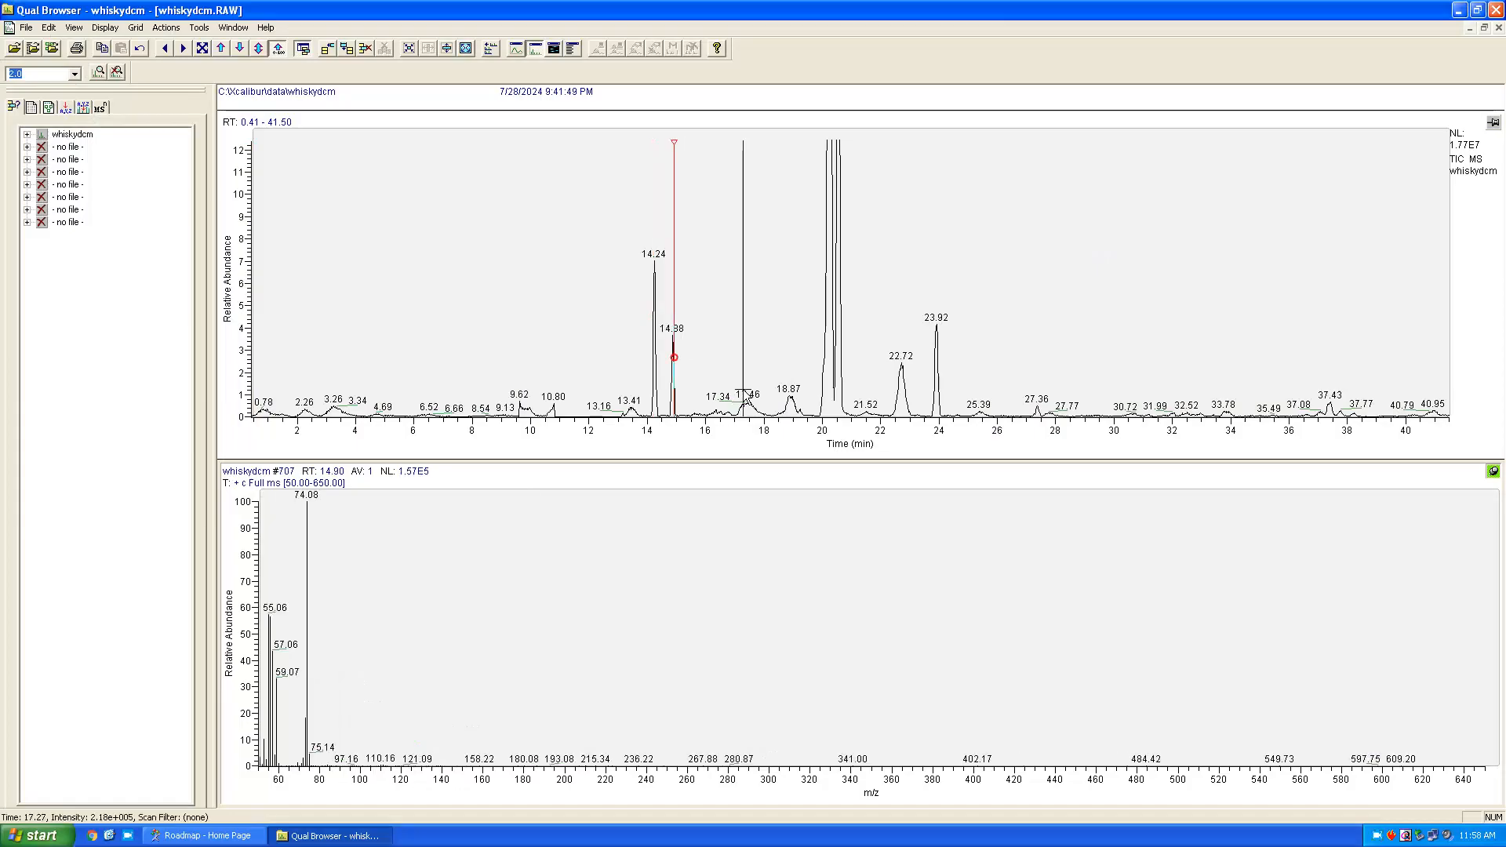
click(826, 344)
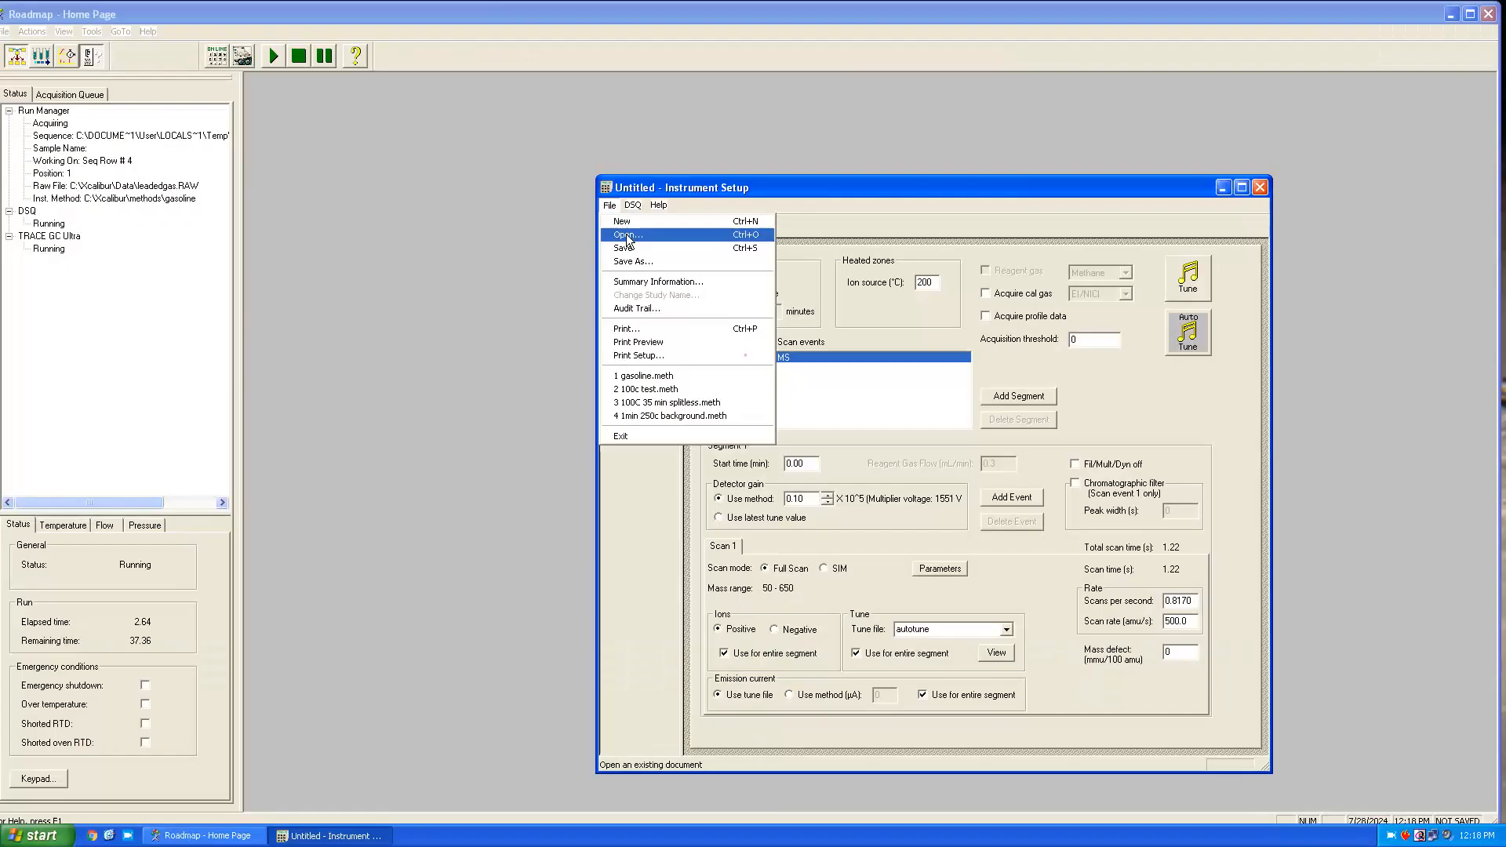
- Begin loading an existing instrument method file from the File menu
click(645, 375)
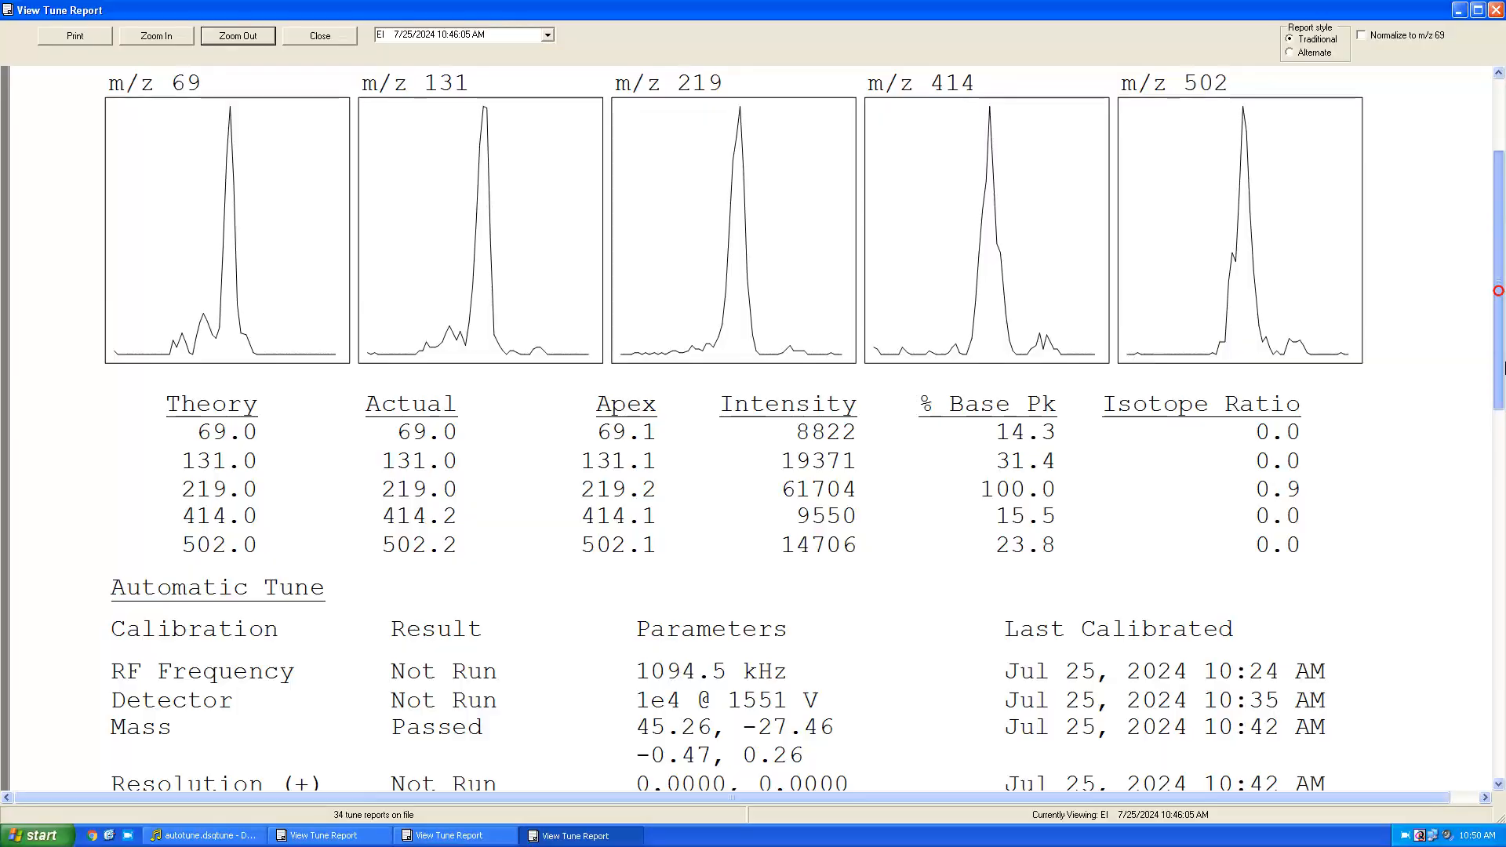
- Scroll the tune report down to the Automatic Tune calibration results and tune file parameters
scroll(down, 3)
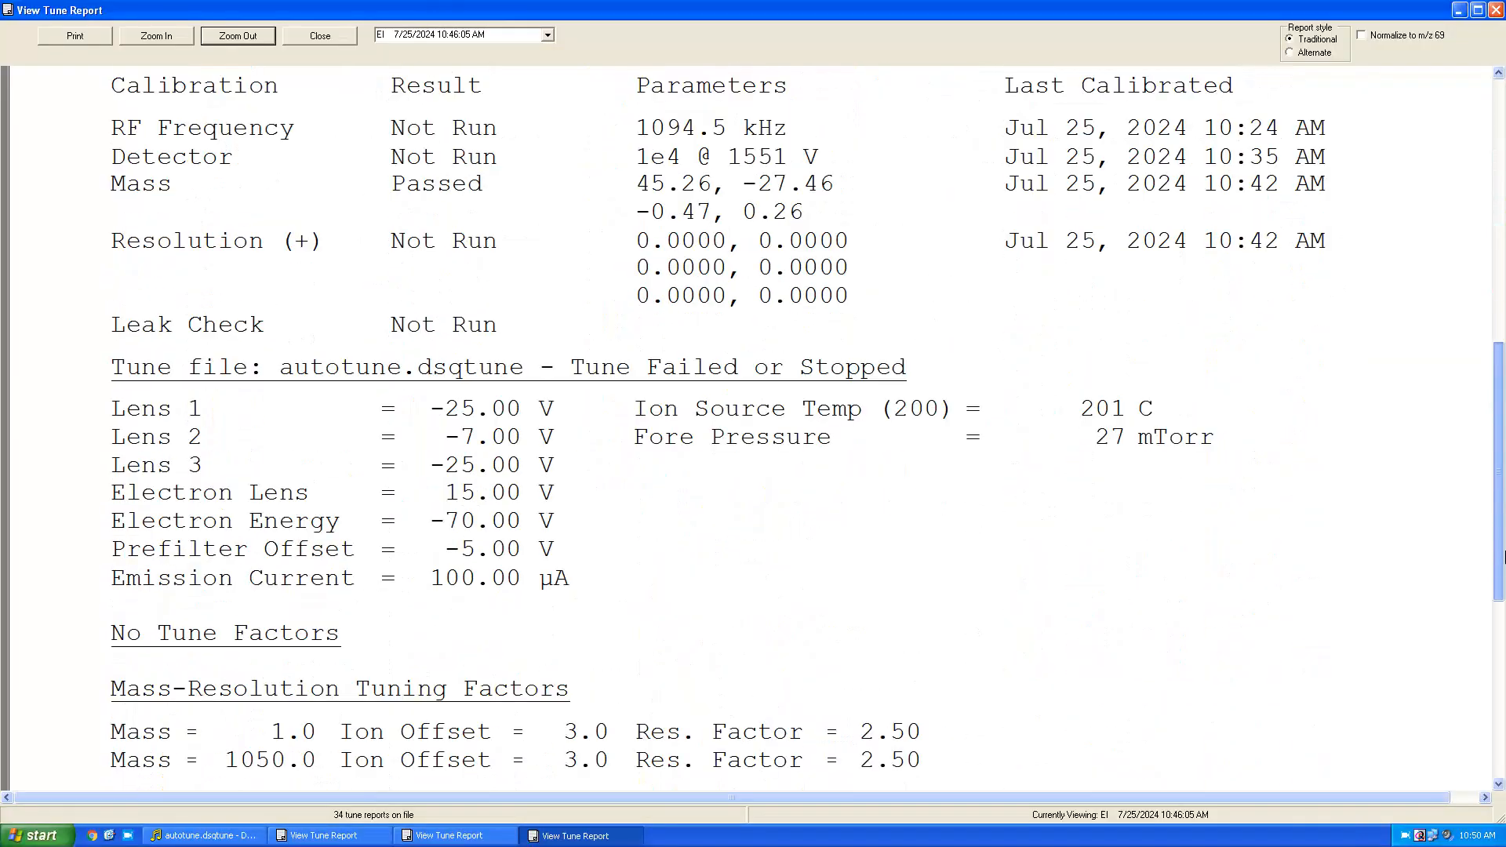